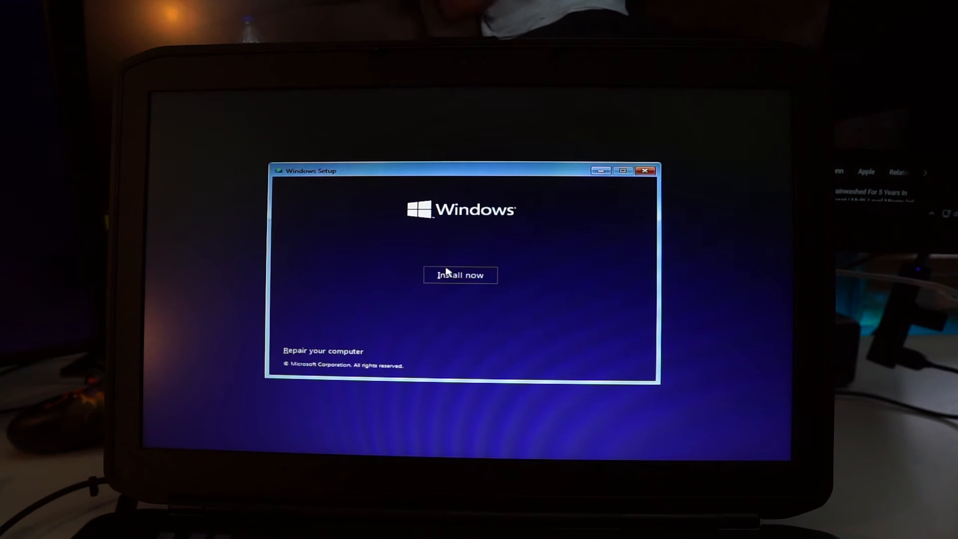
Step: Start the Windows installation and skip activation with 'I don't have a product key'
click(459, 275)
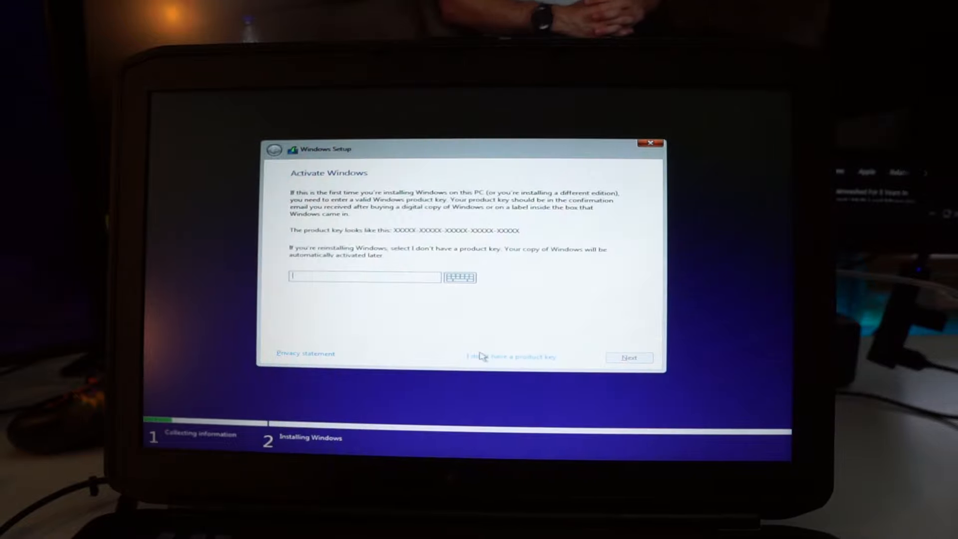
click(509, 356)
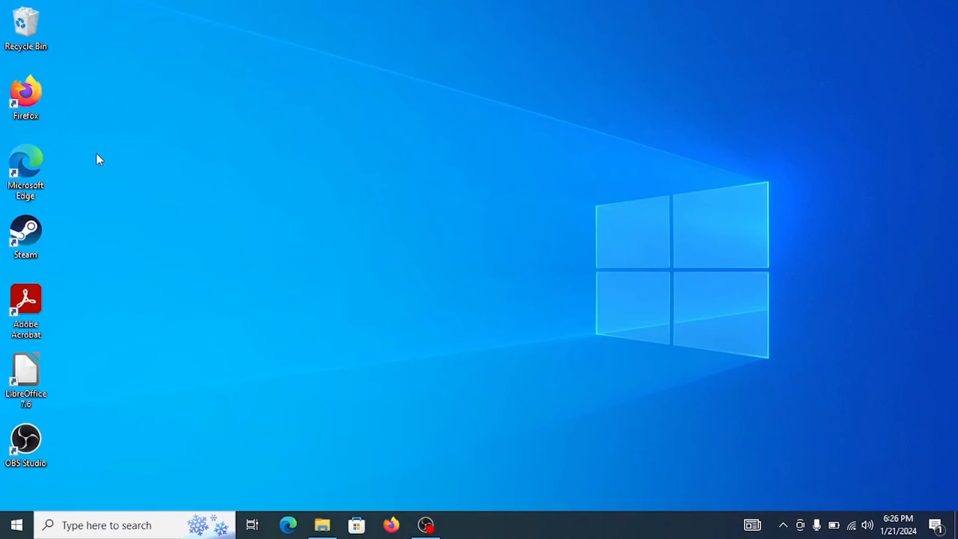
Step: Launch Firefox and LibreOffice, load YouTube, and start a blank Writer document
double_click(26, 98)
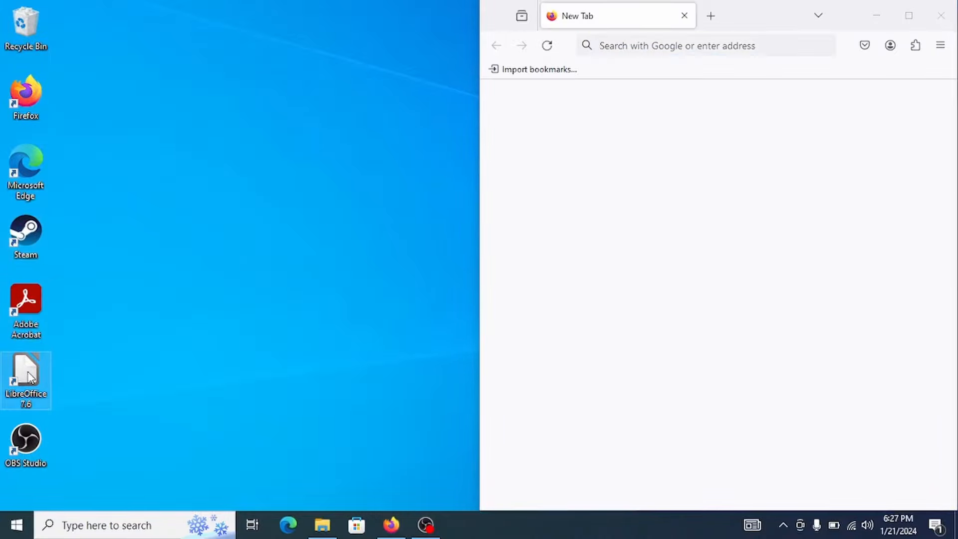
double_click(26, 379)
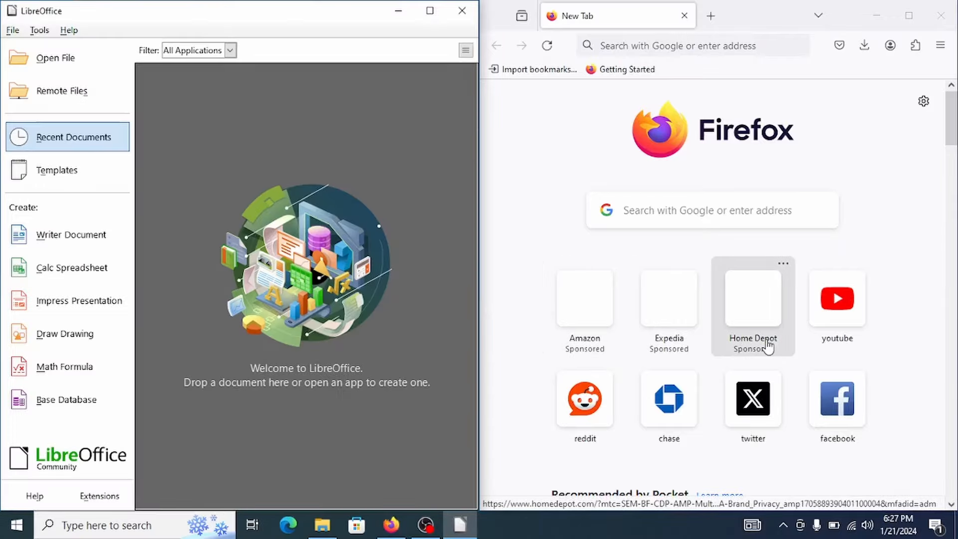
click(836, 299)
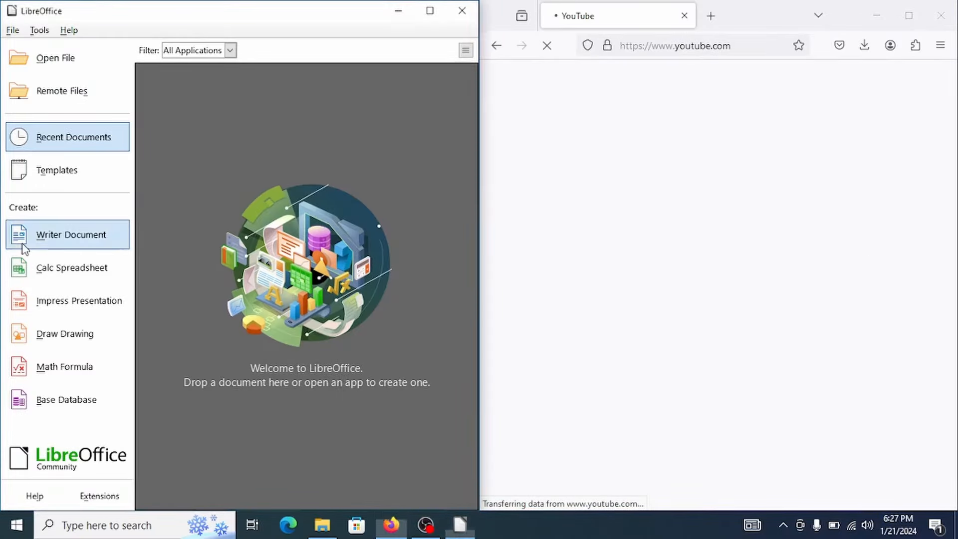
click(70, 234)
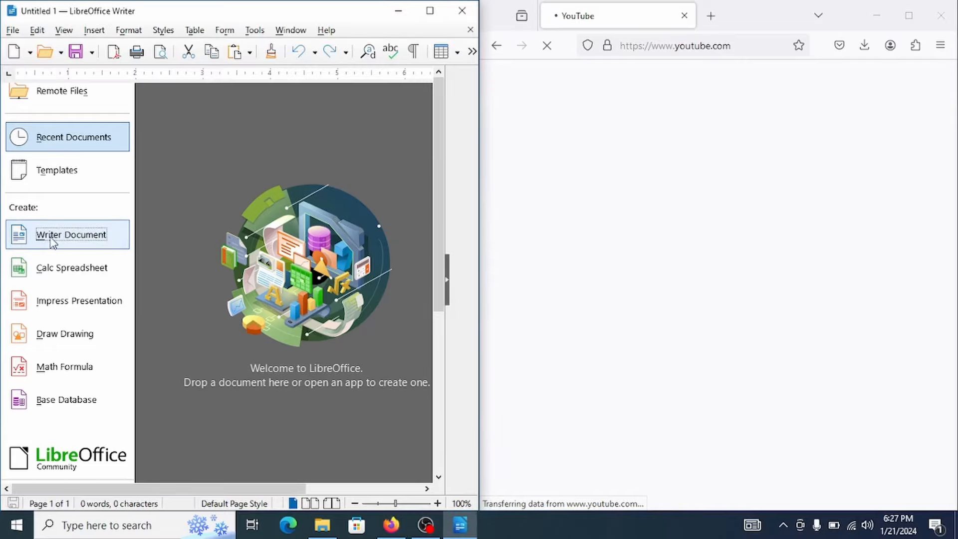
Step: Filter YouTube to OBS Studio and play the Best OBS Settings video
click(71, 234)
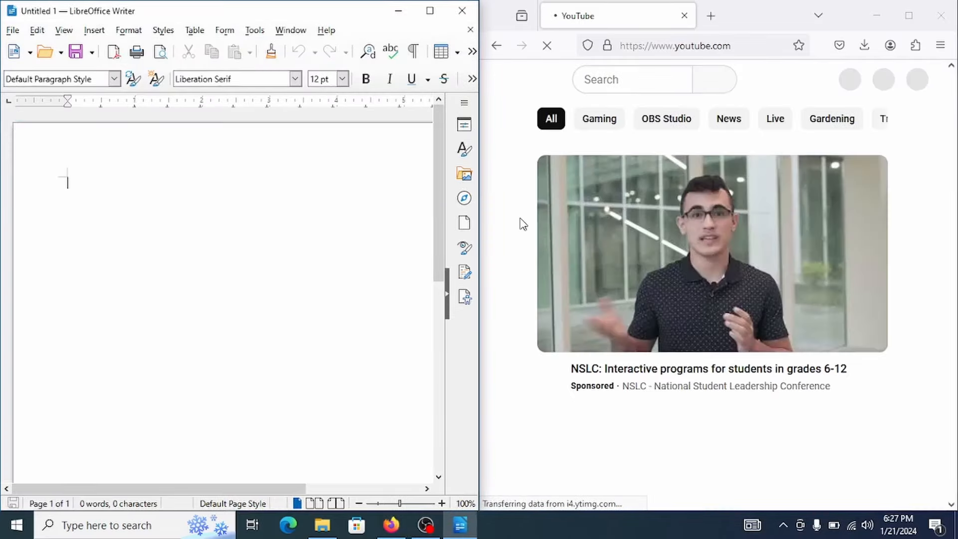
mouse_move(699, 242)
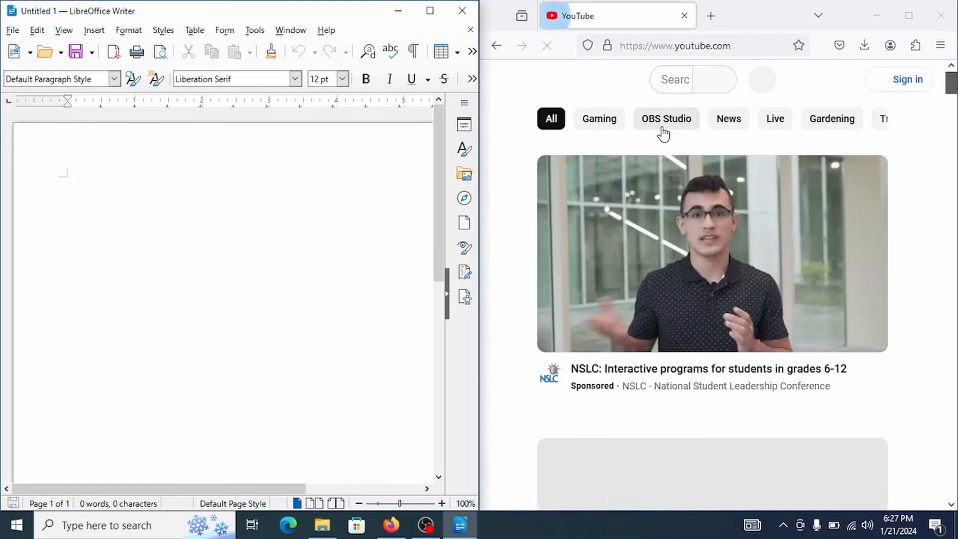
click(667, 119)
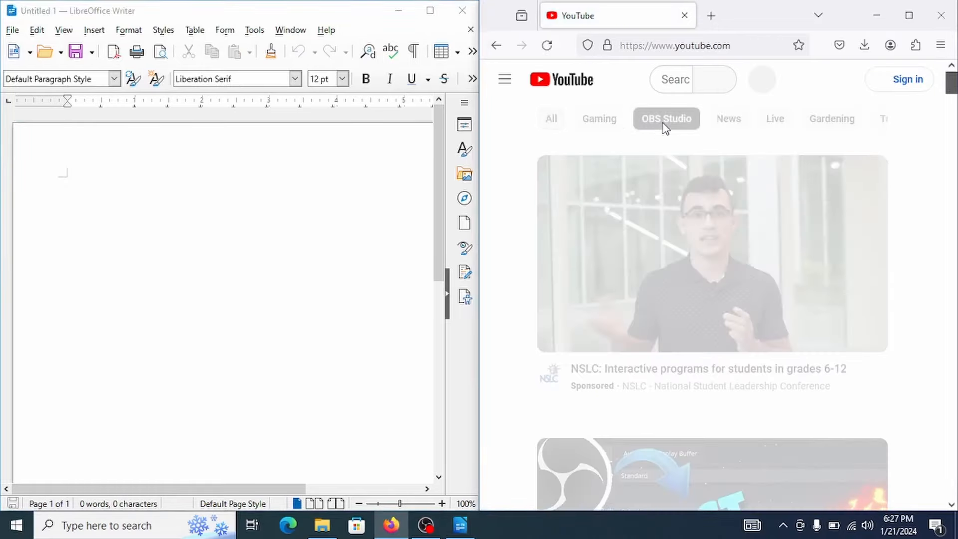
click(666, 118)
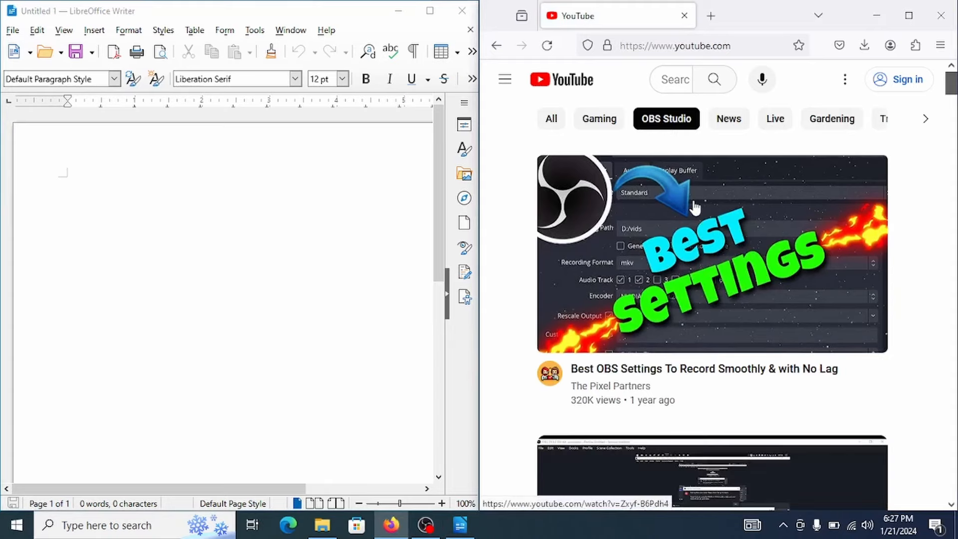
click(711, 253)
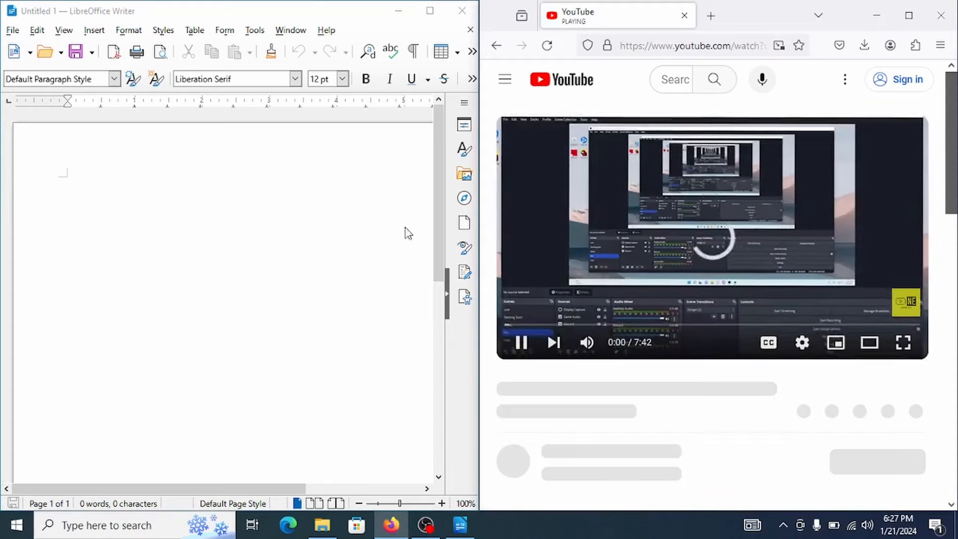
Step: Type a line of random letters and 'I a to do something' in Writer
text(ahdiah)
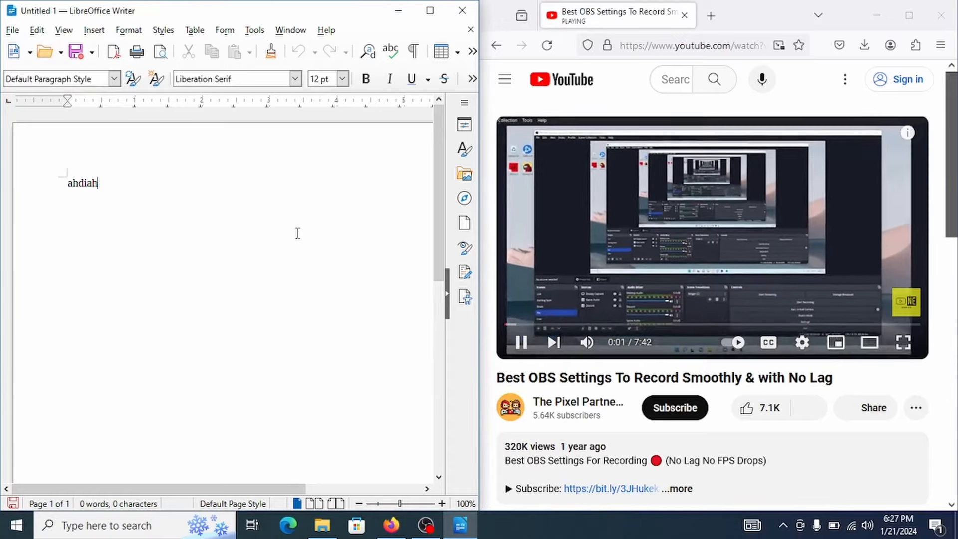
text(faddaohnoajdfoajfao)
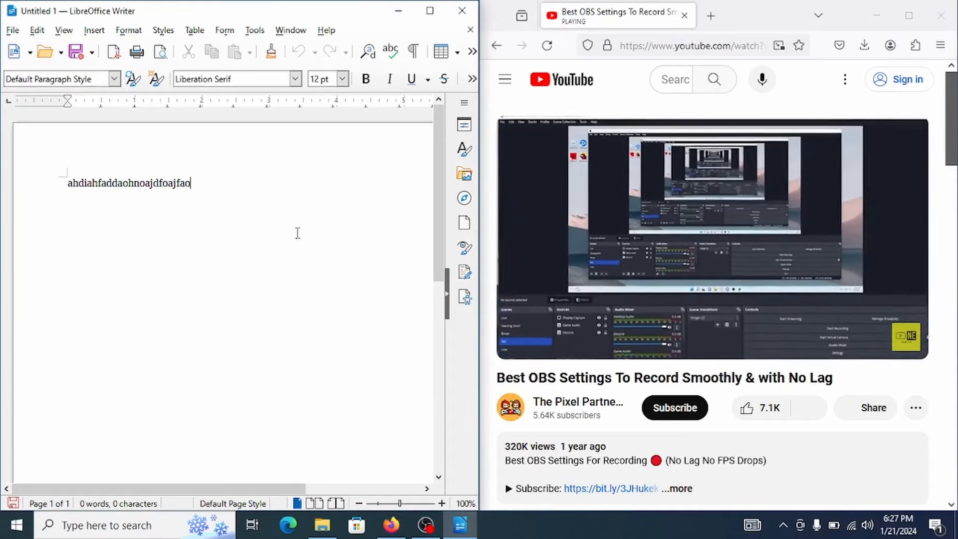
text(I am preteindign)
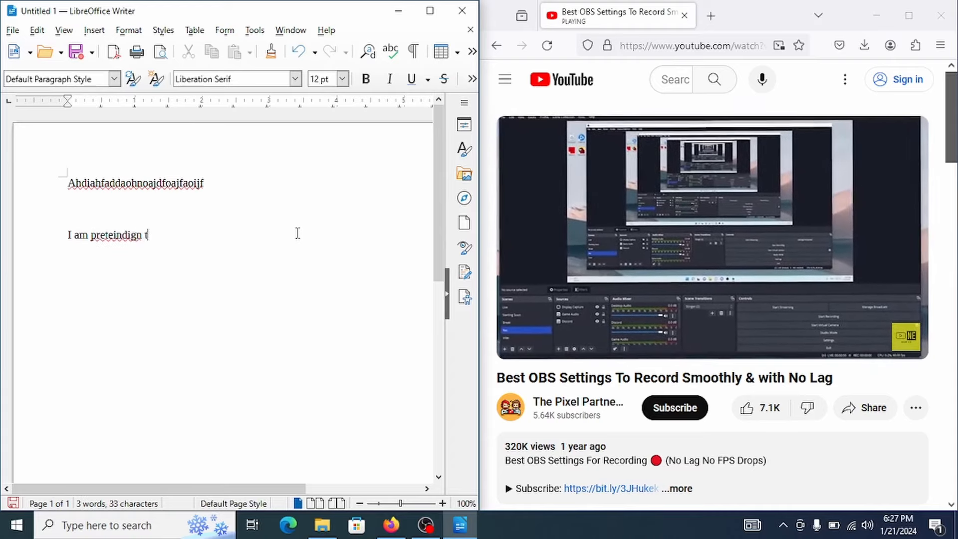
text(to do something)
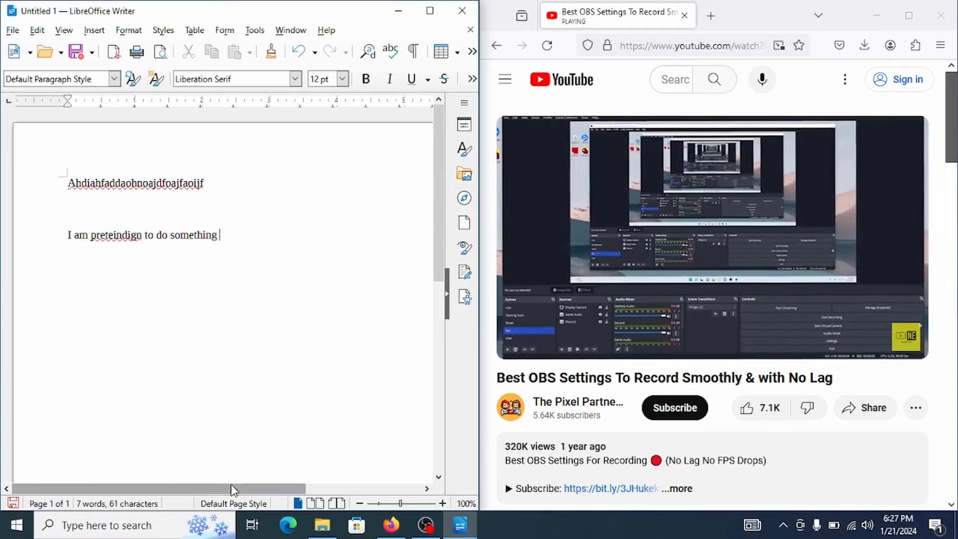
click(322, 525)
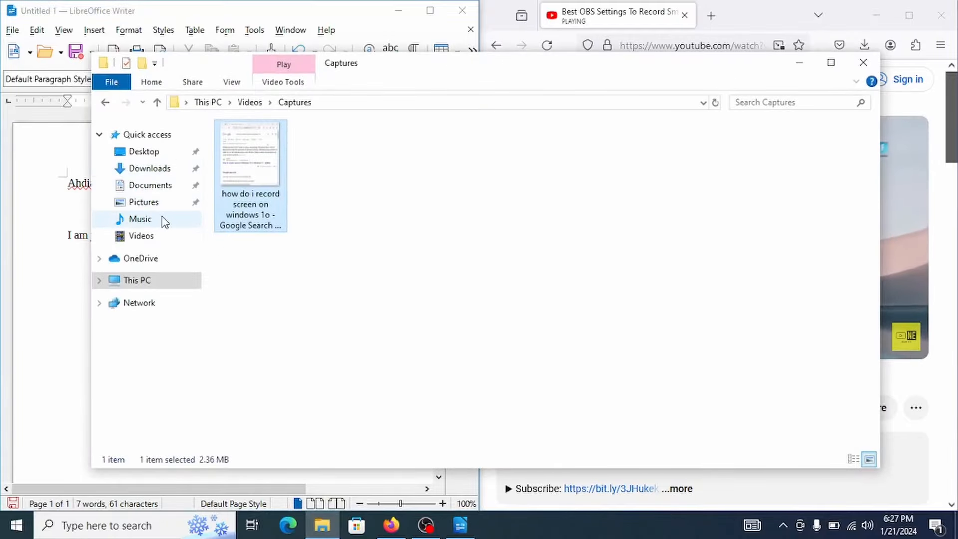
Step: Open the test pdf from the Documents folder in Adobe Acrobat
click(141, 236)
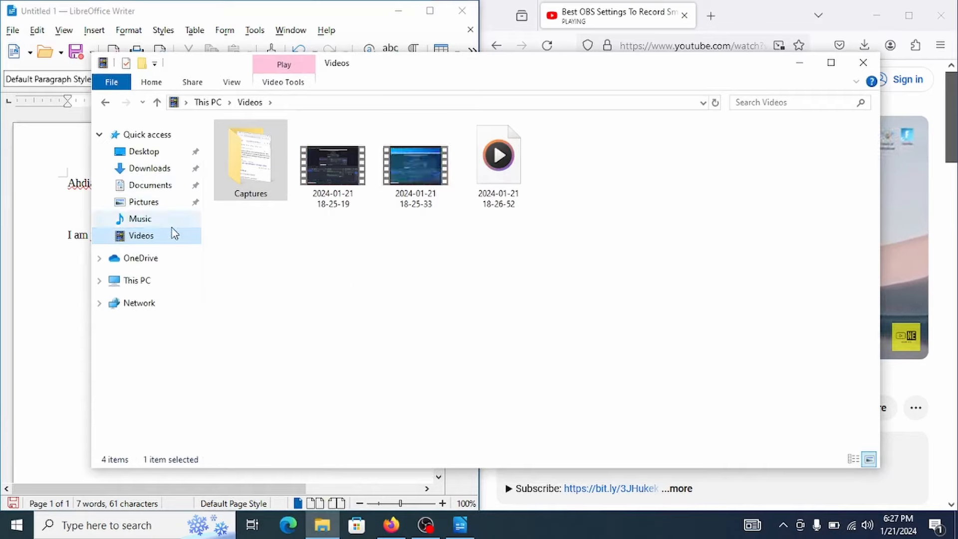
click(149, 168)
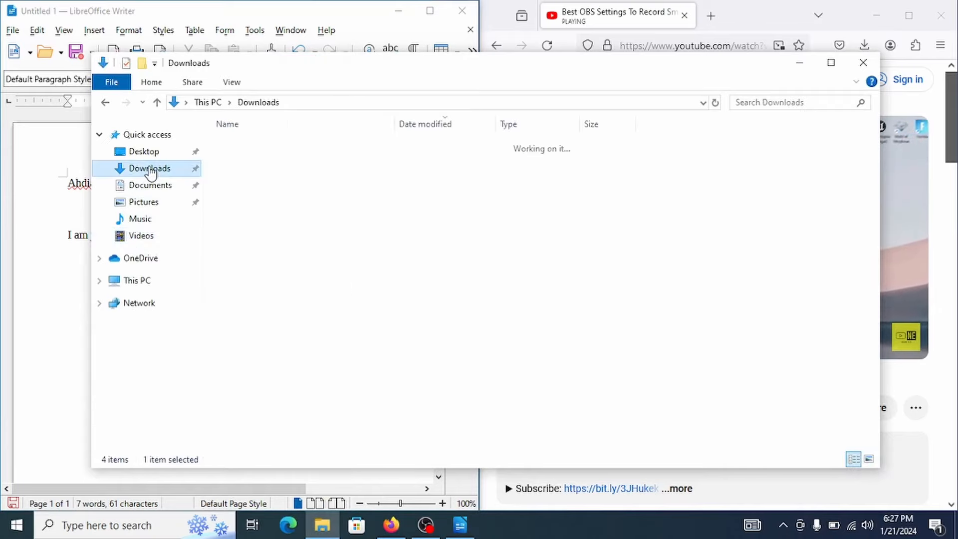
click(150, 185)
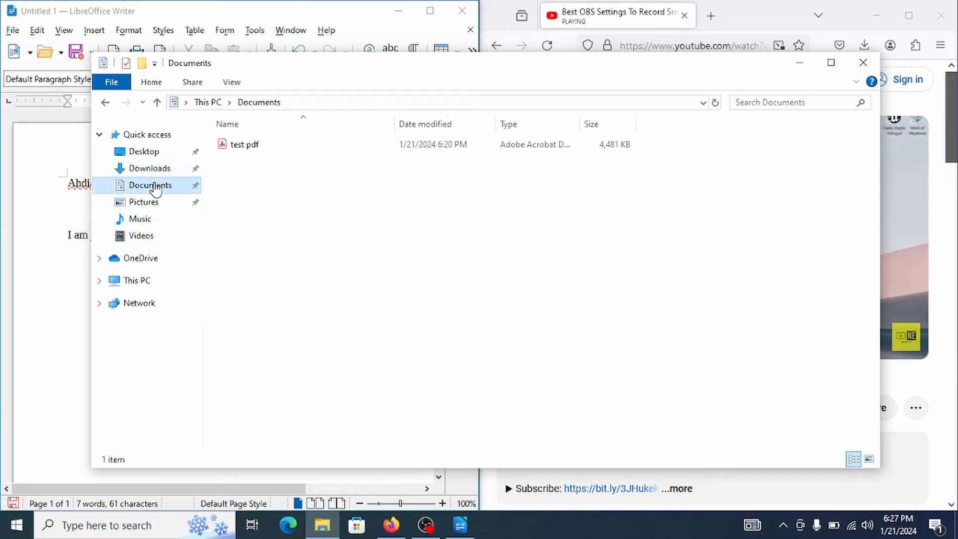
click(244, 144)
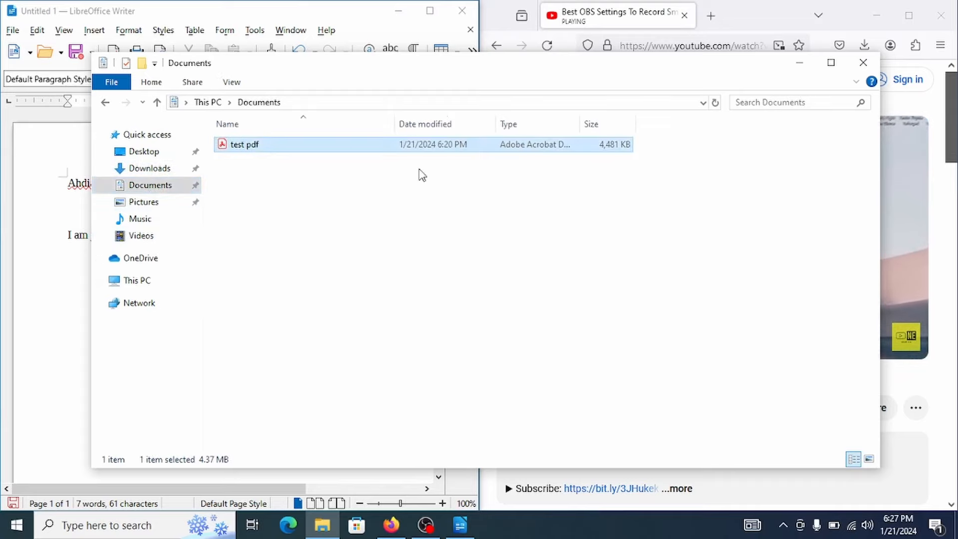
double_click(243, 144)
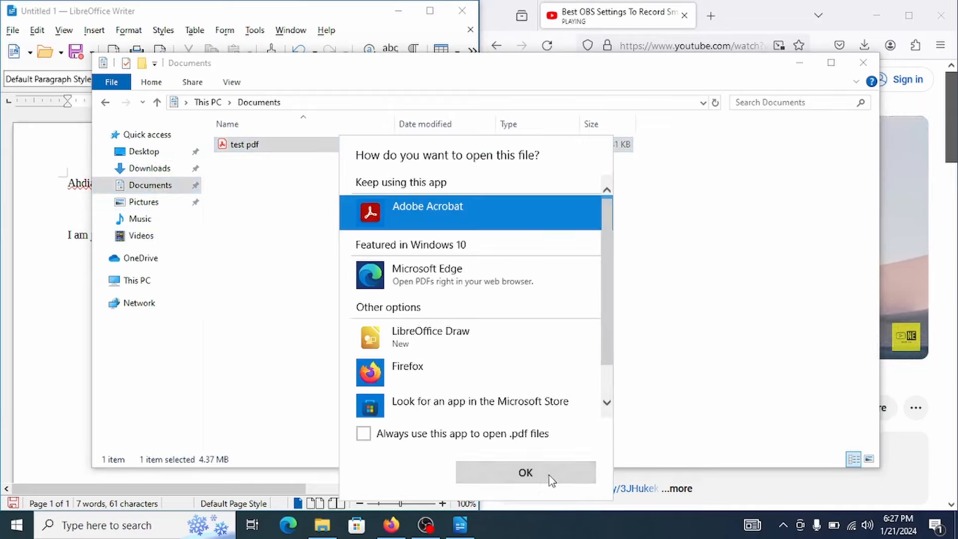
click(525, 472)
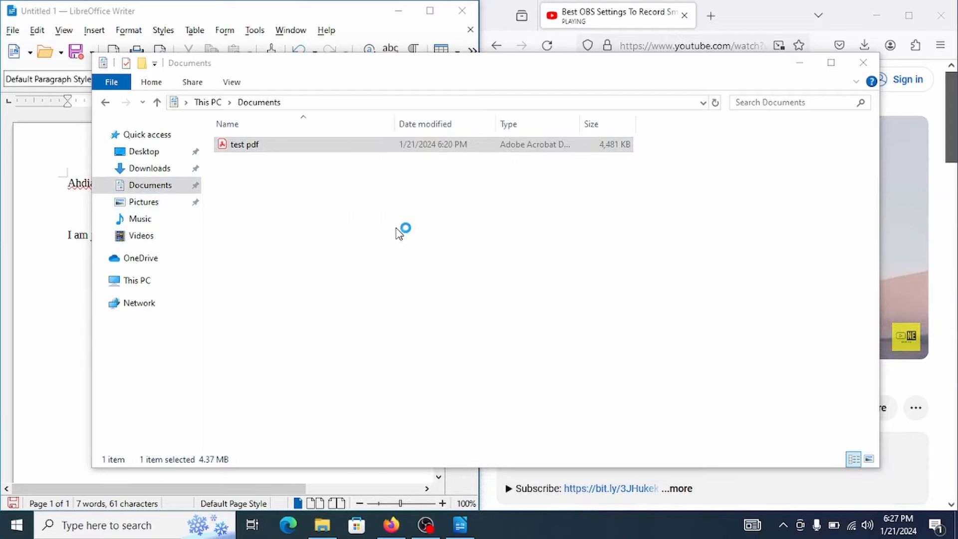
click(244, 144)
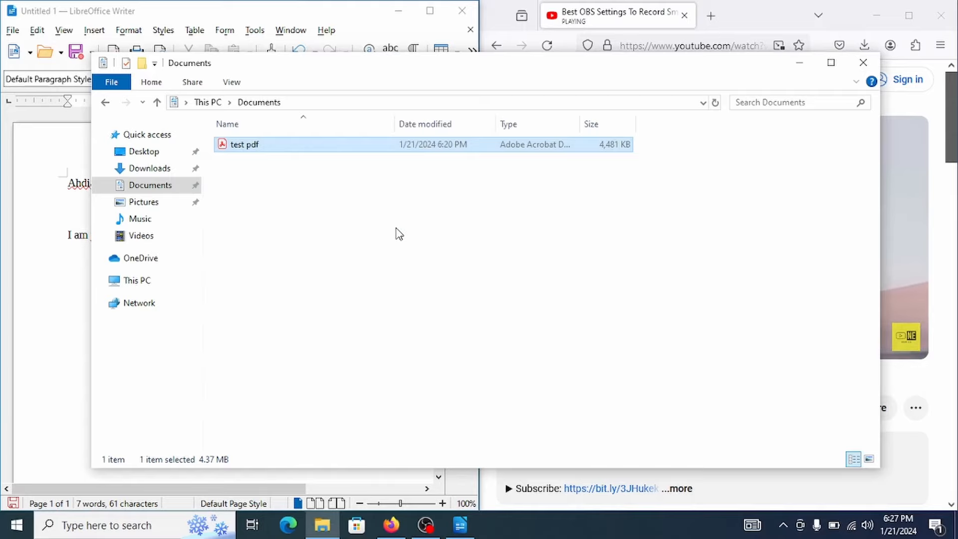
double_click(244, 145)
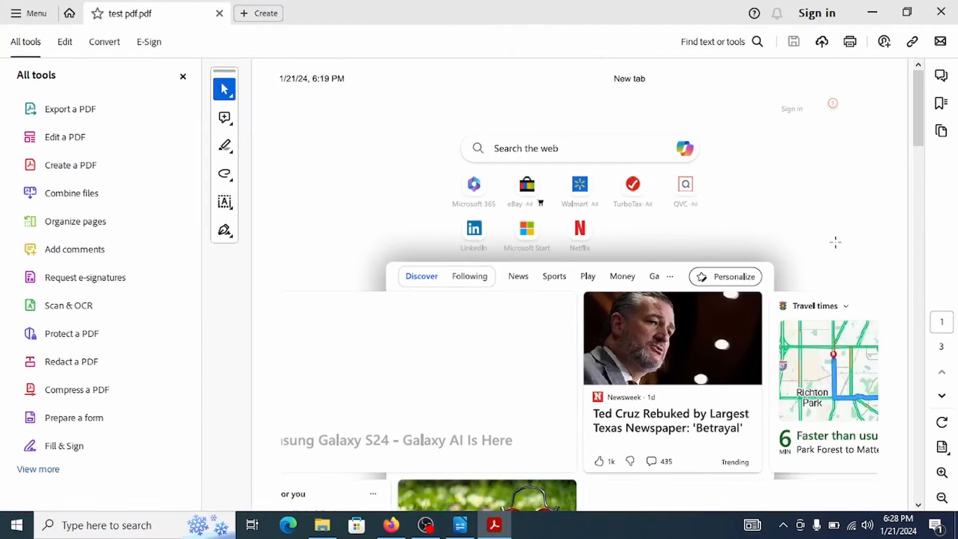
Step: Scroll down the test PDF, then switch to the Microsoft Edge window
scroll(down, 3)
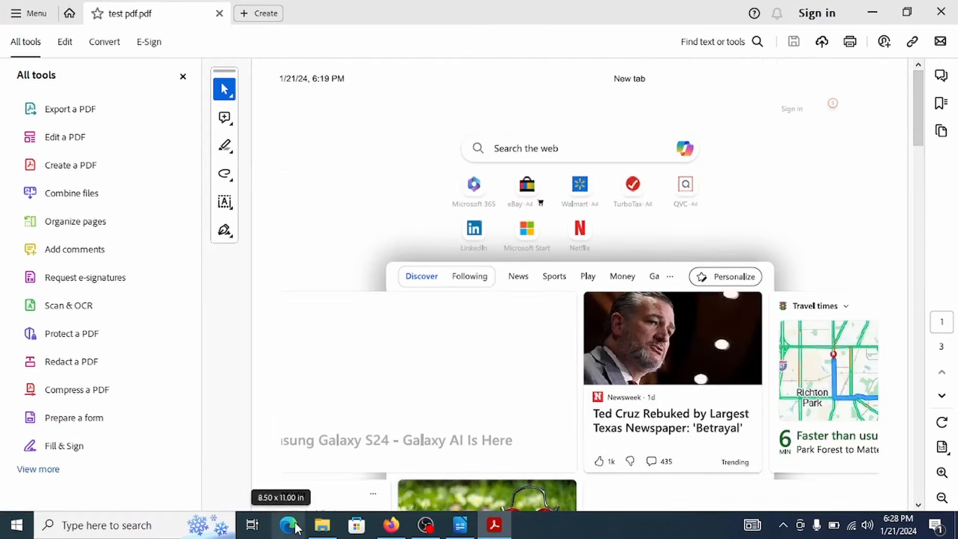
click(287, 525)
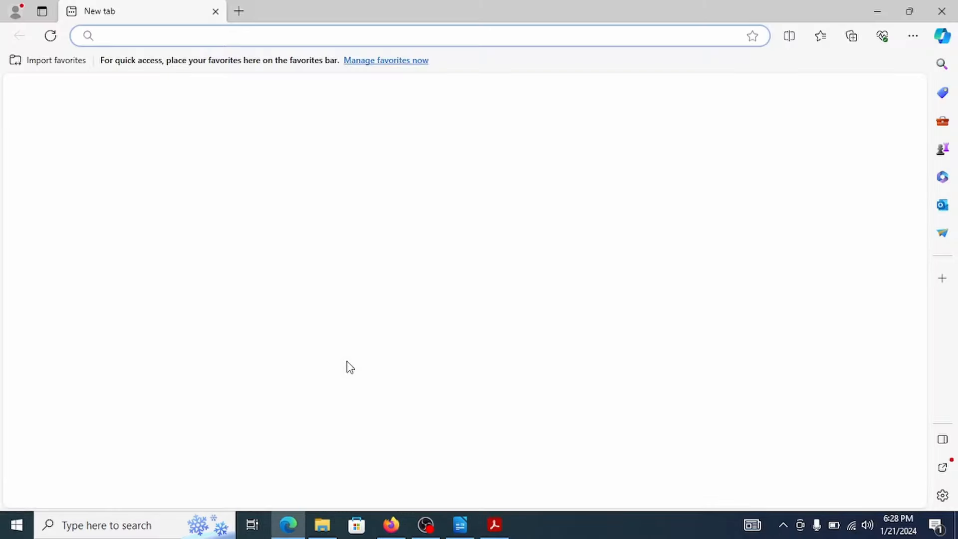
Step: Search Bing for 'speed test' in Edge, then return to File Explorer
click(381, 36)
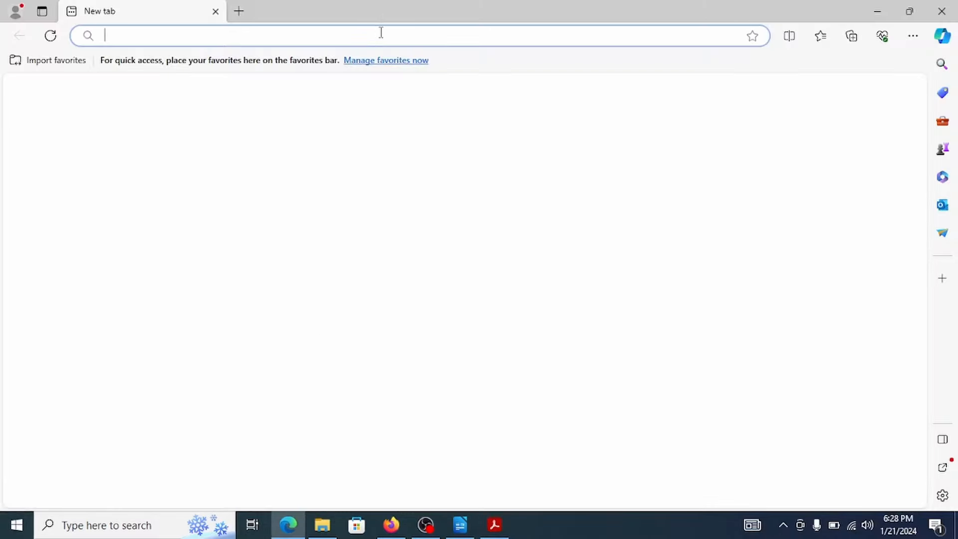
click(379, 36)
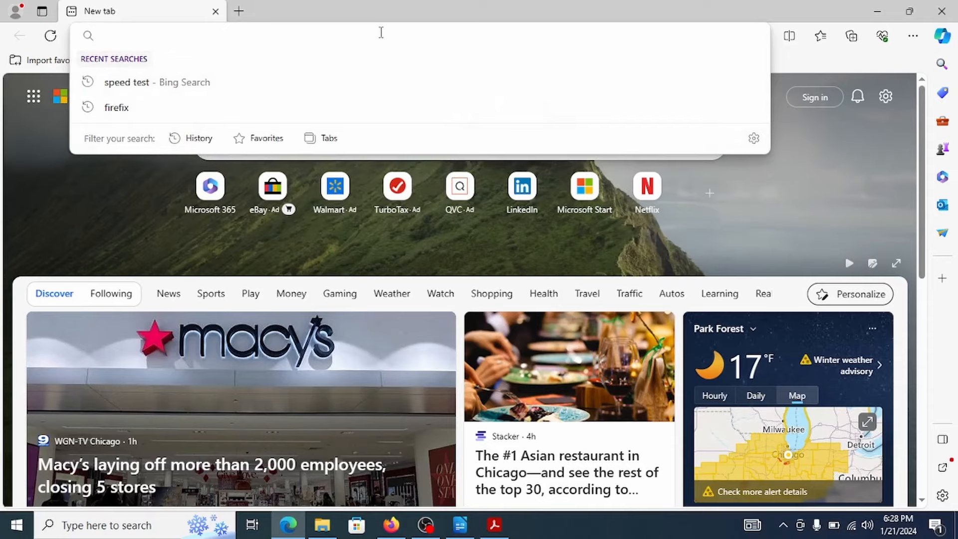
text(speed+test&cvid=55b0191587f2477d81b40d12a170e613&gs_lcrp=EgZjaHJvbWUqBggAEEUY...)
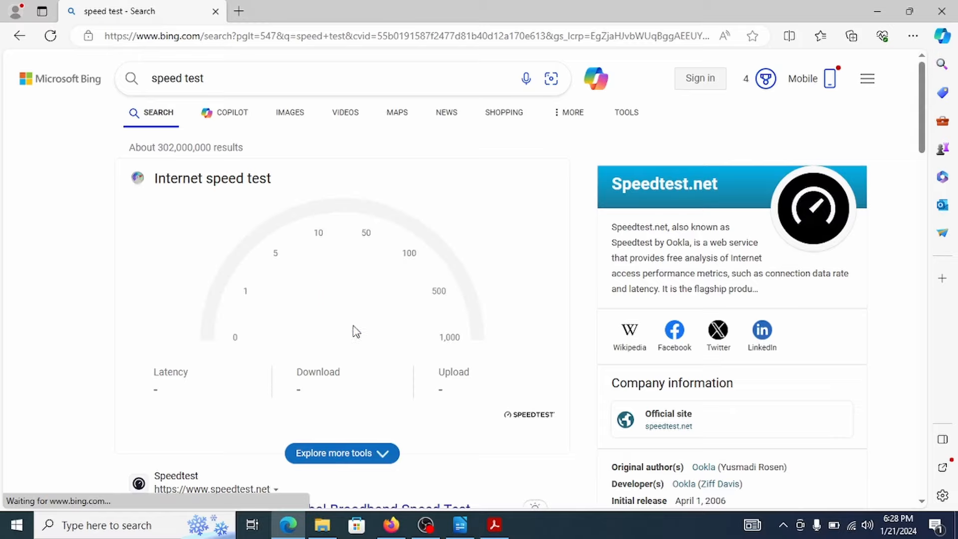
click(322, 525)
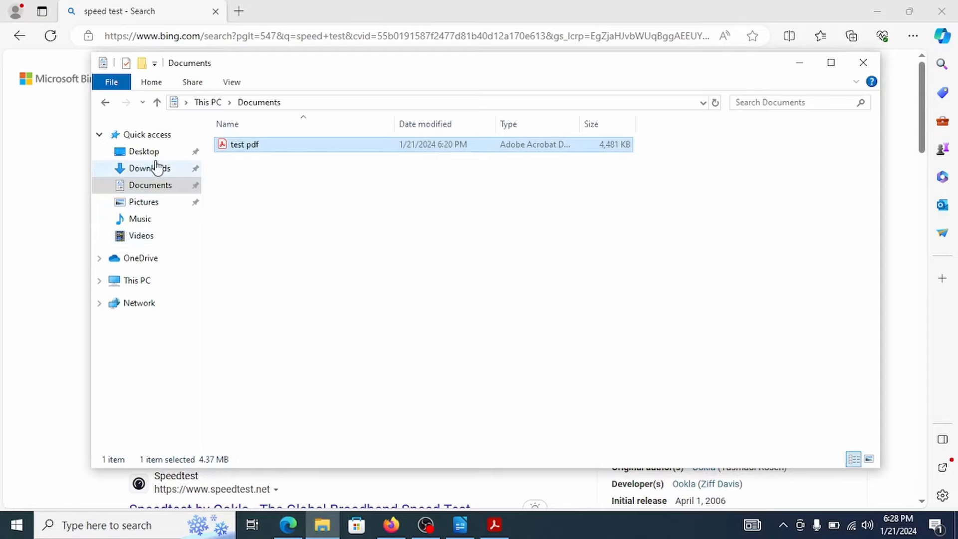
Step: Create a folder named 'fodler' in Downloads, then bring up Writer and the Start menu
click(149, 168)
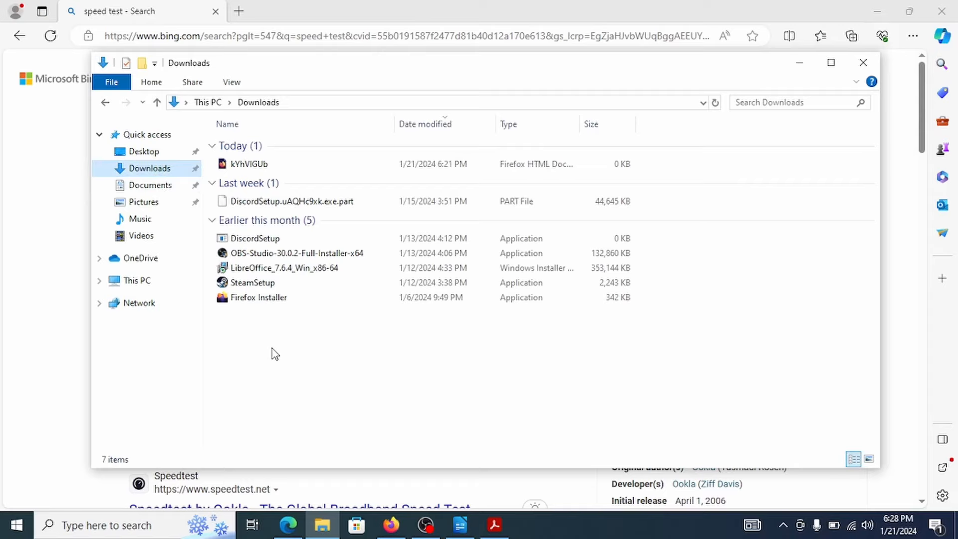
right_click(274, 353)
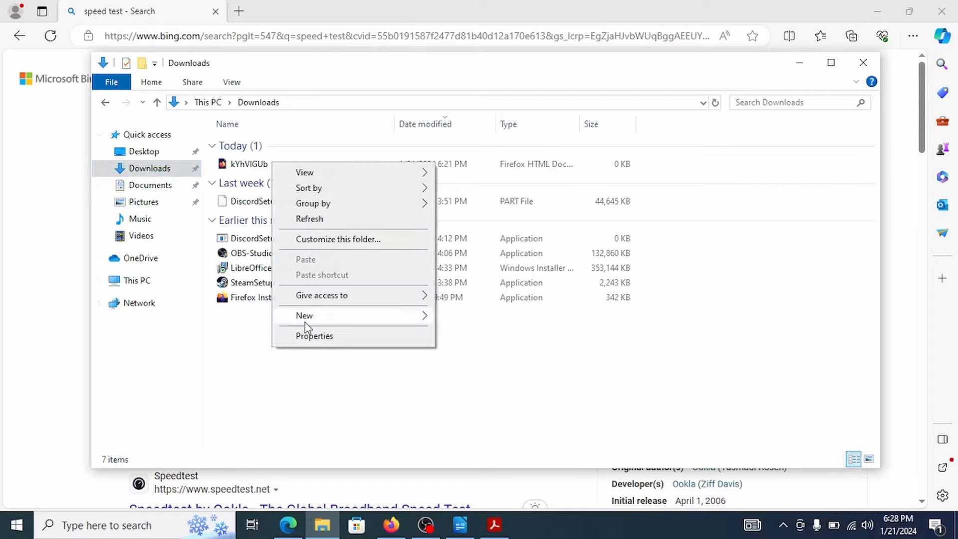
click(305, 315)
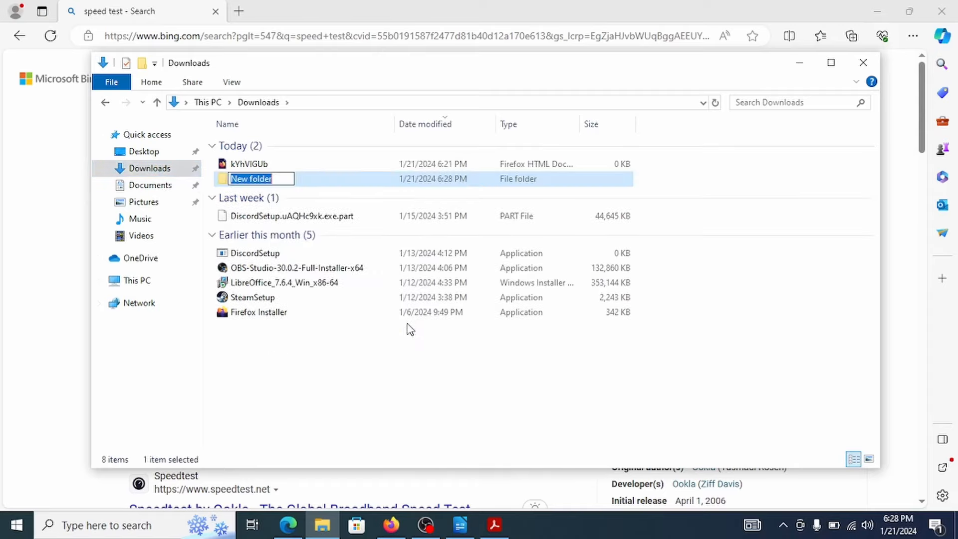
text(fodler)
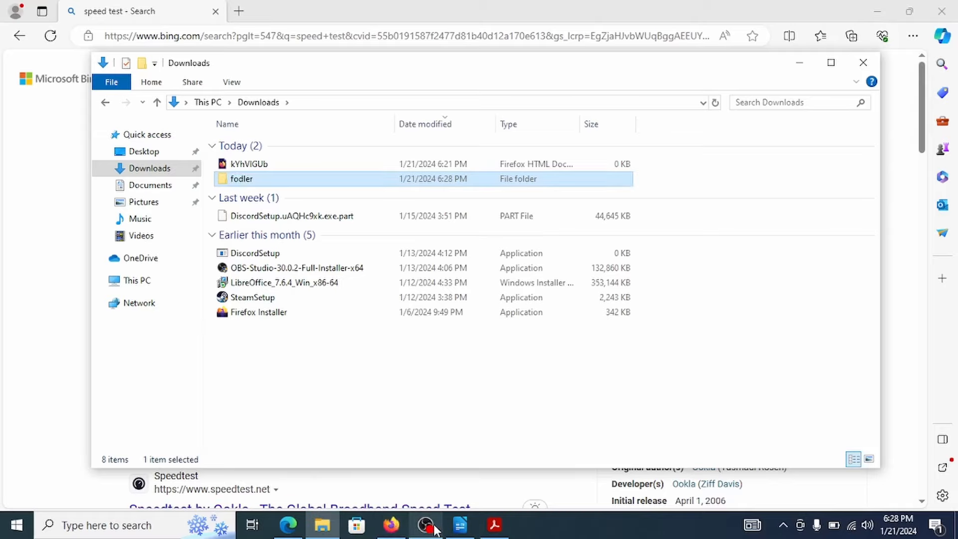
click(459, 525)
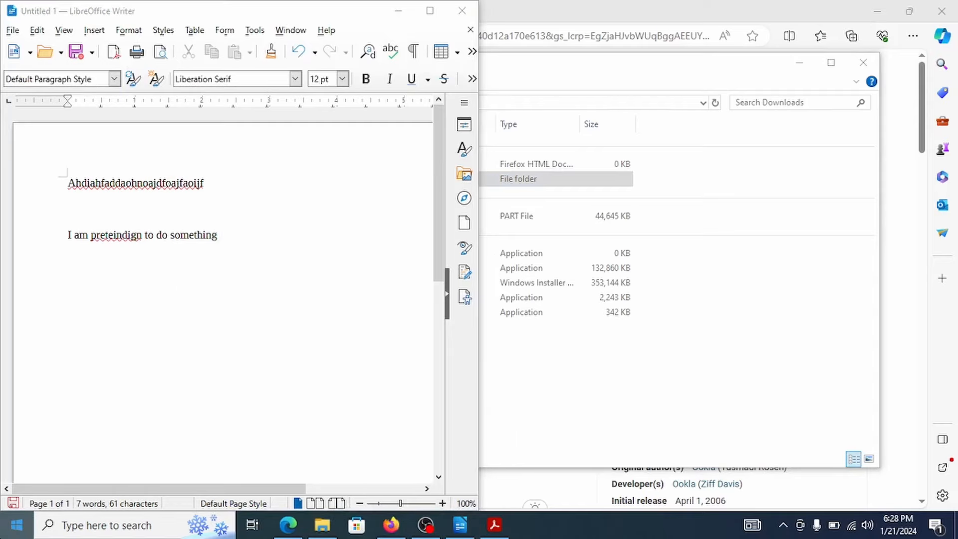
click(14, 524)
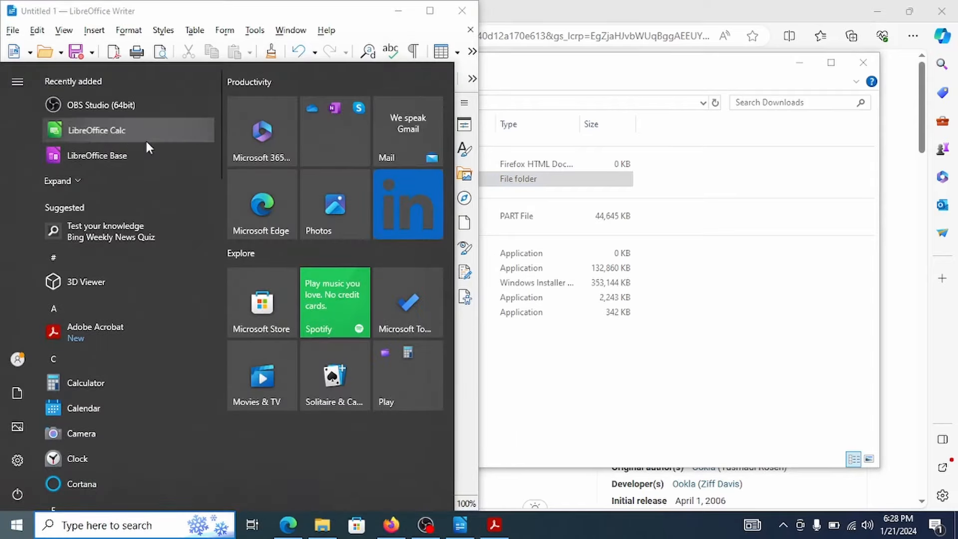